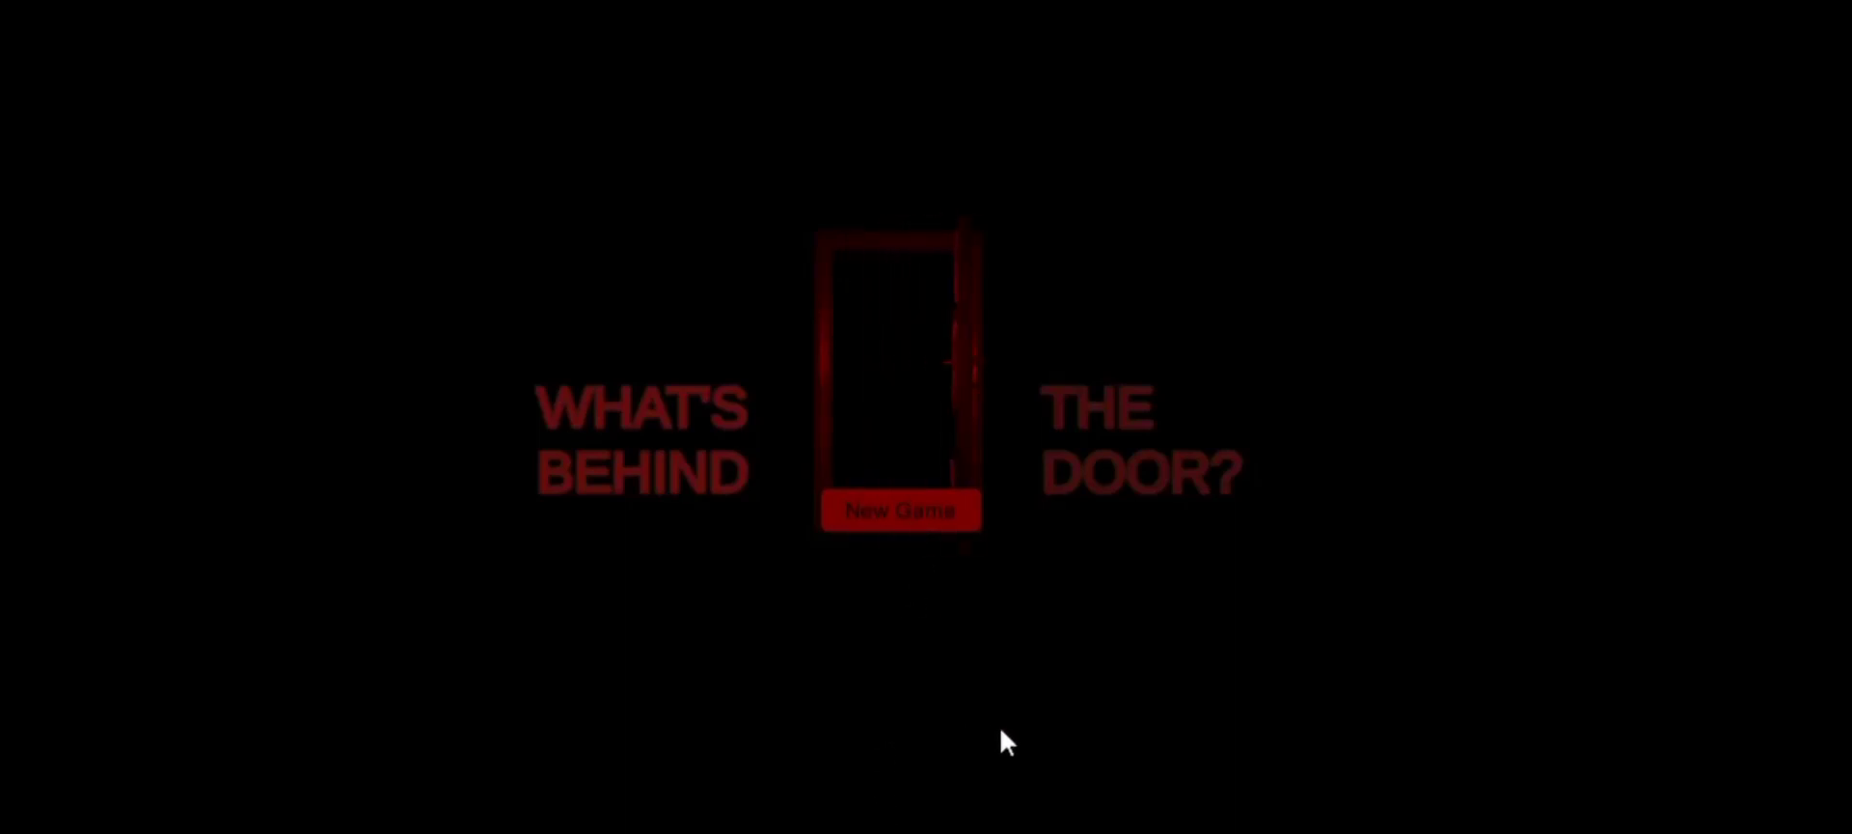
- Start a new game from the title screen and enter the dim red room
left_click(901, 510)
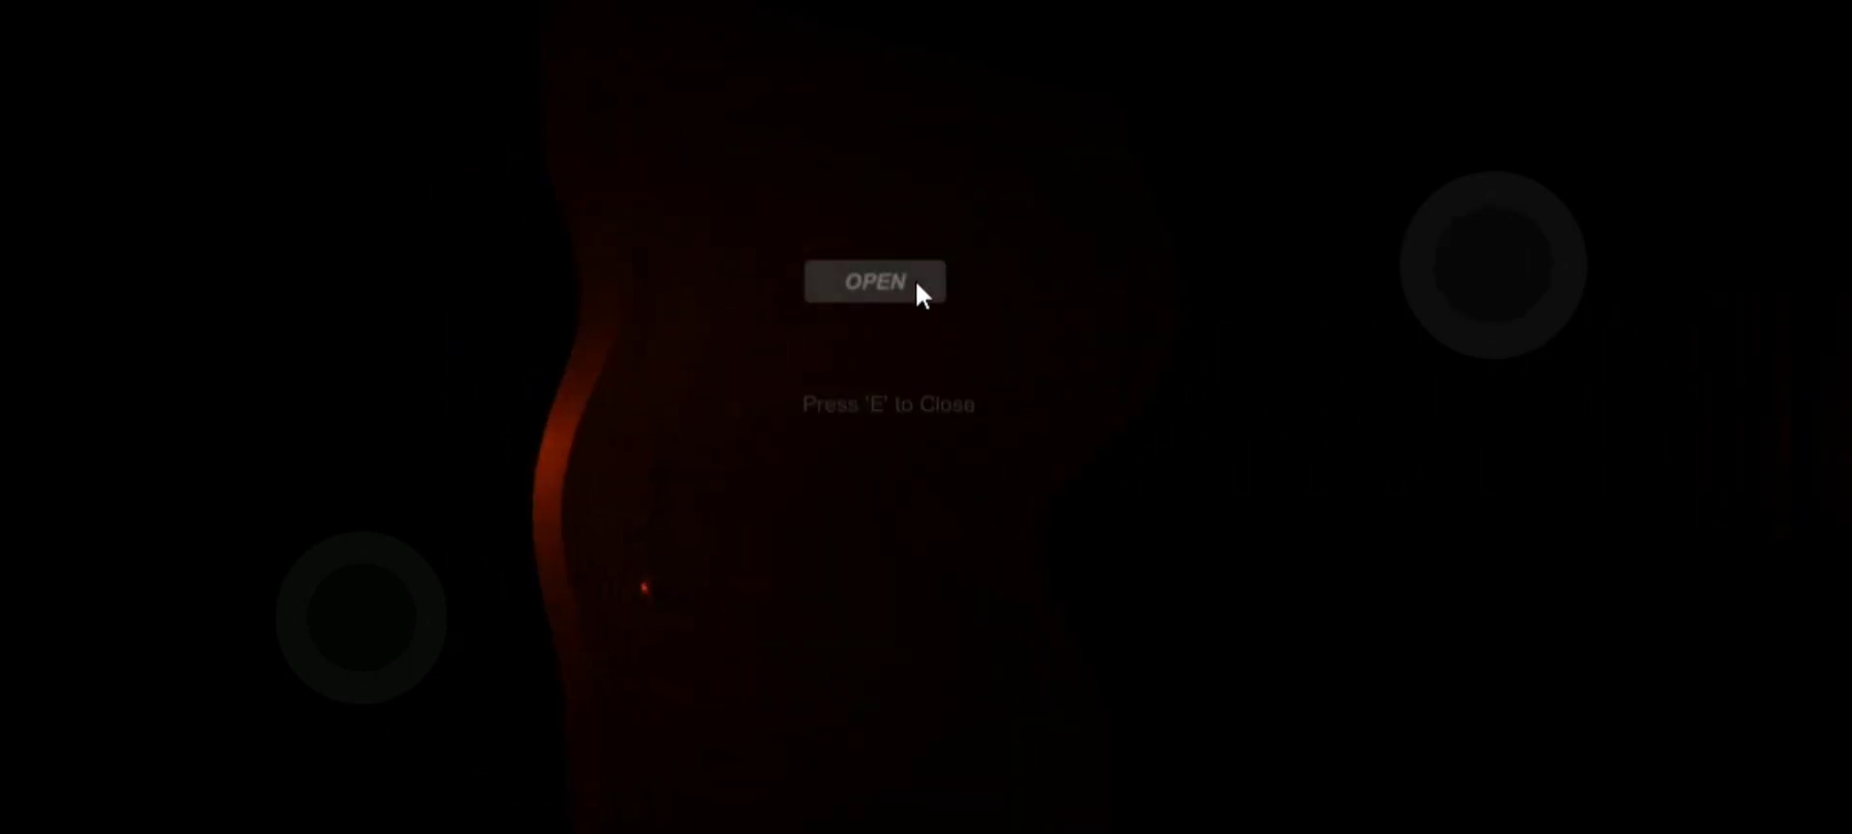
mouse_move(1006, 355)
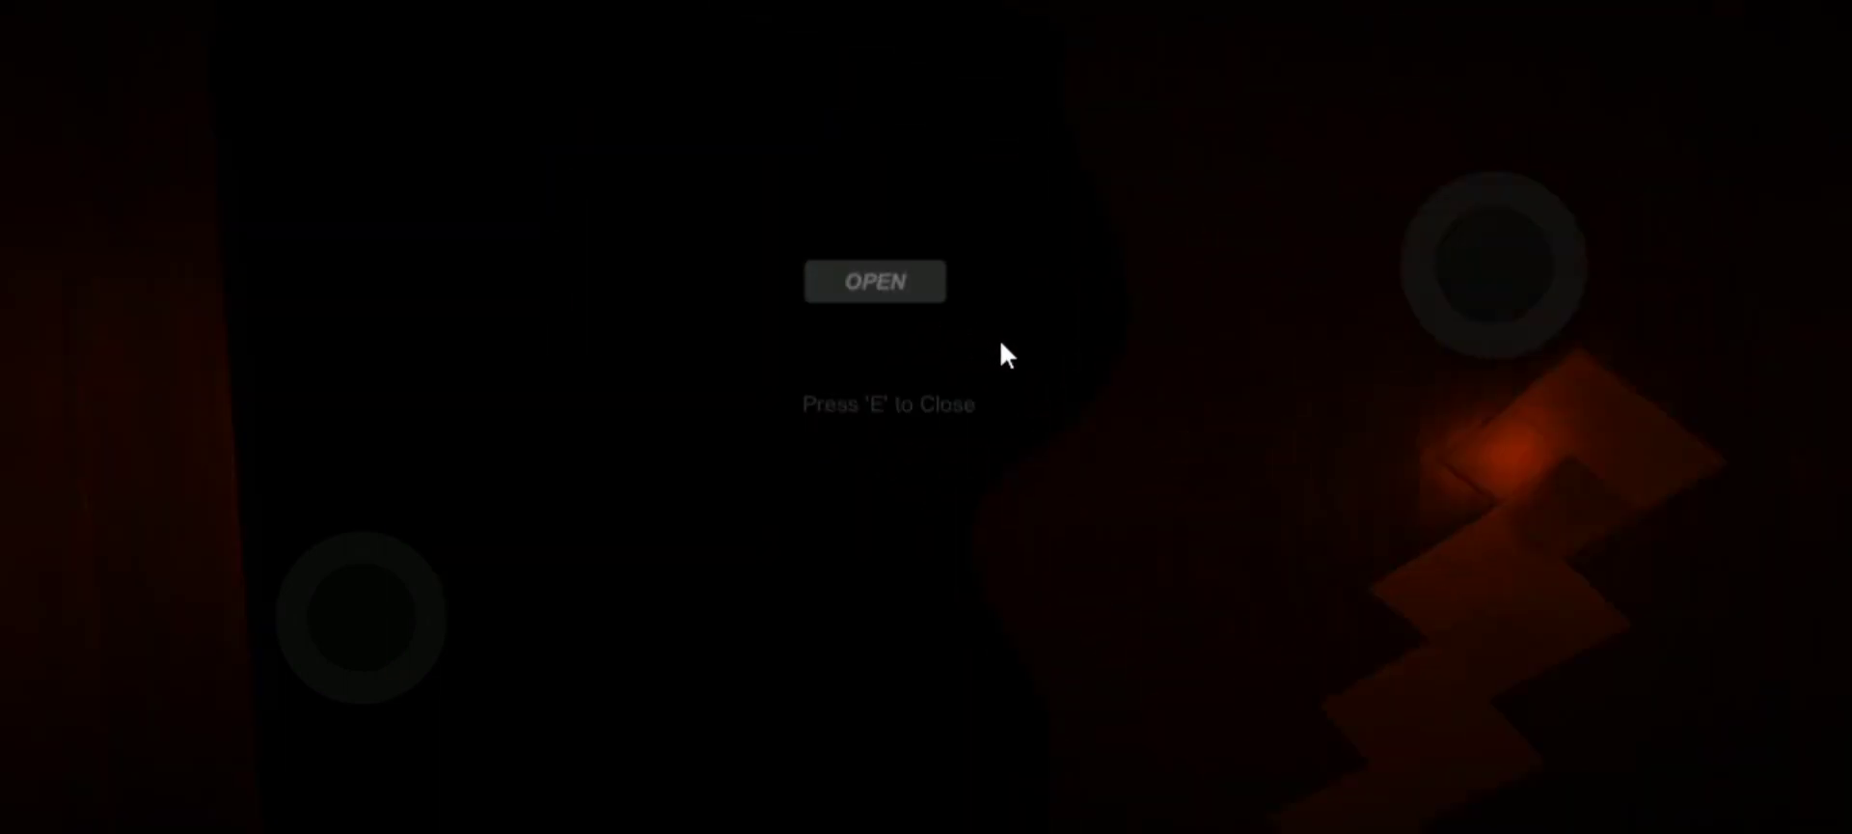
mouse_move(1341, 303)
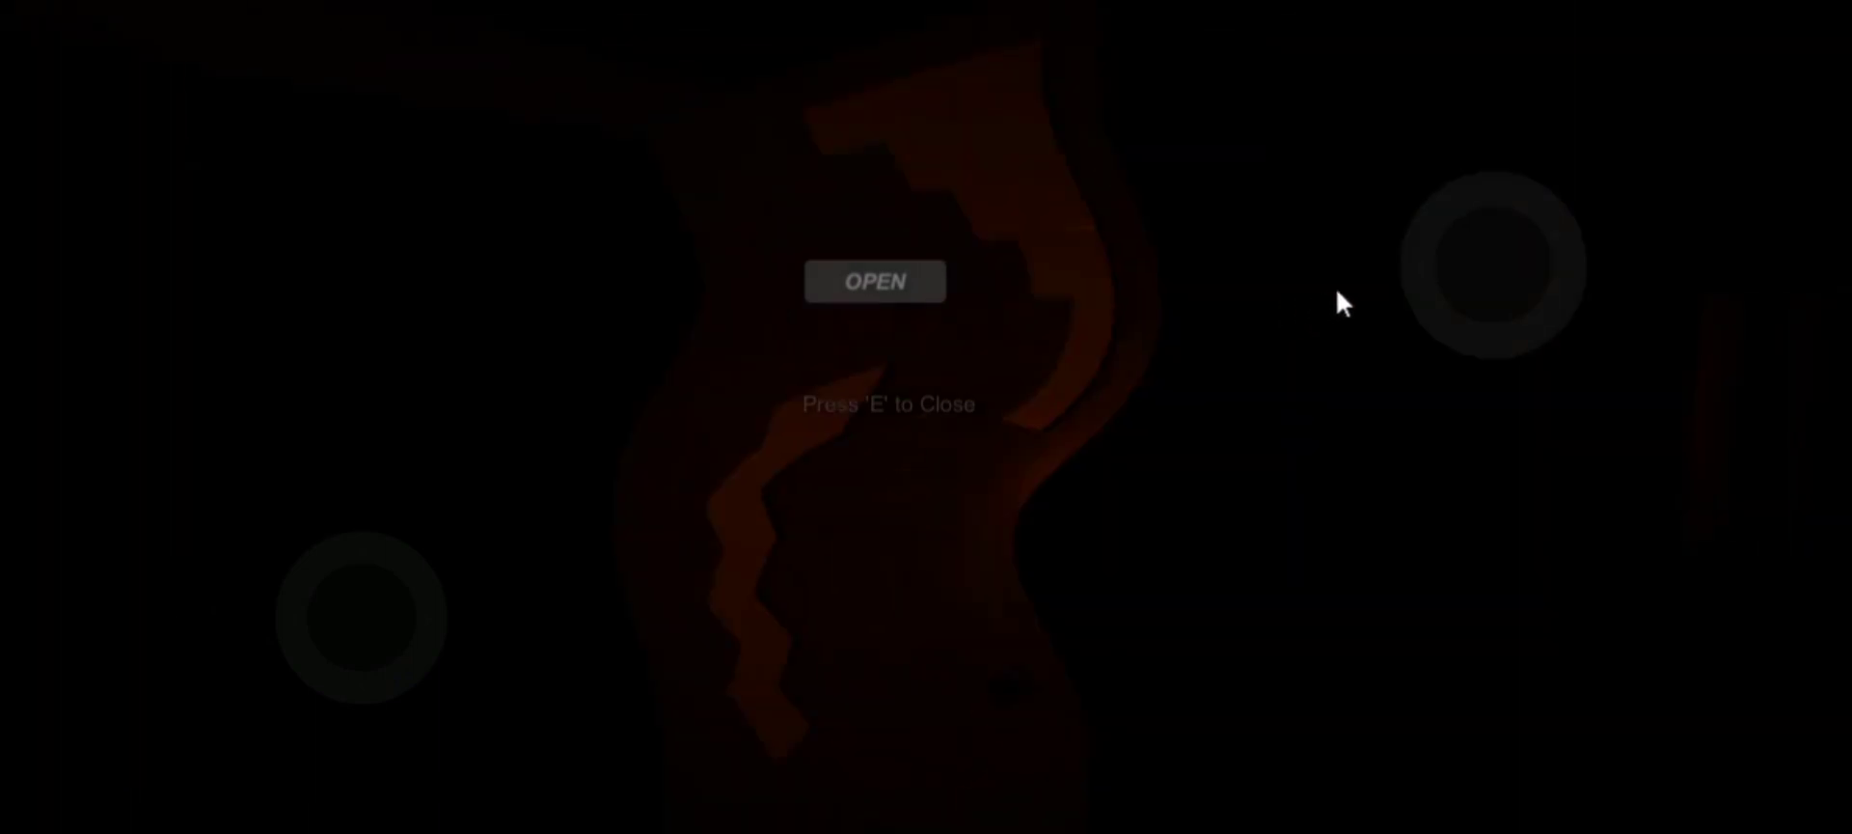